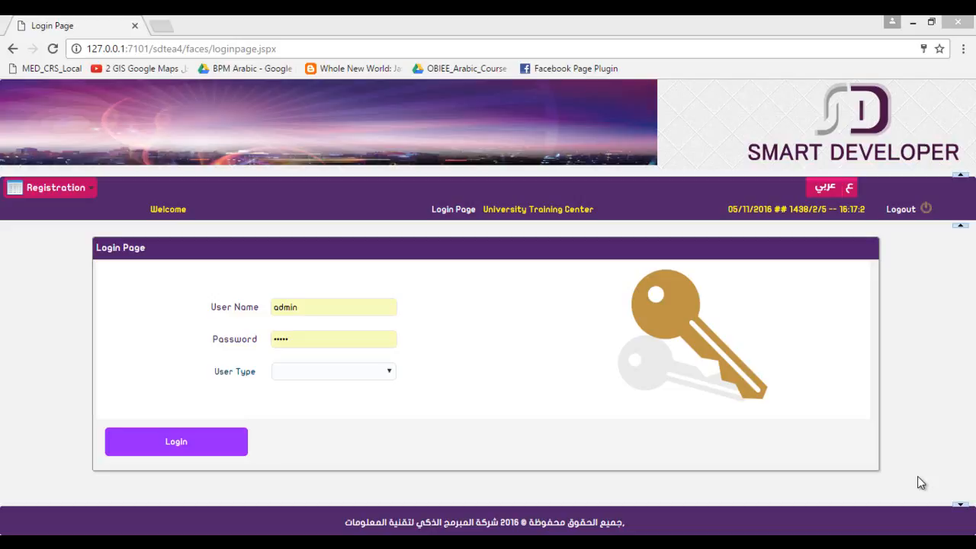
mouse_move(843, 485)
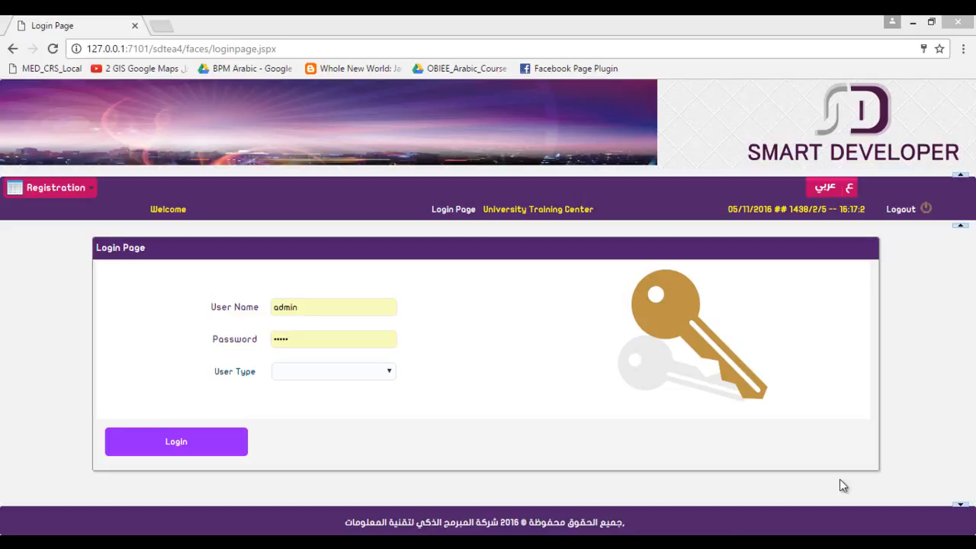